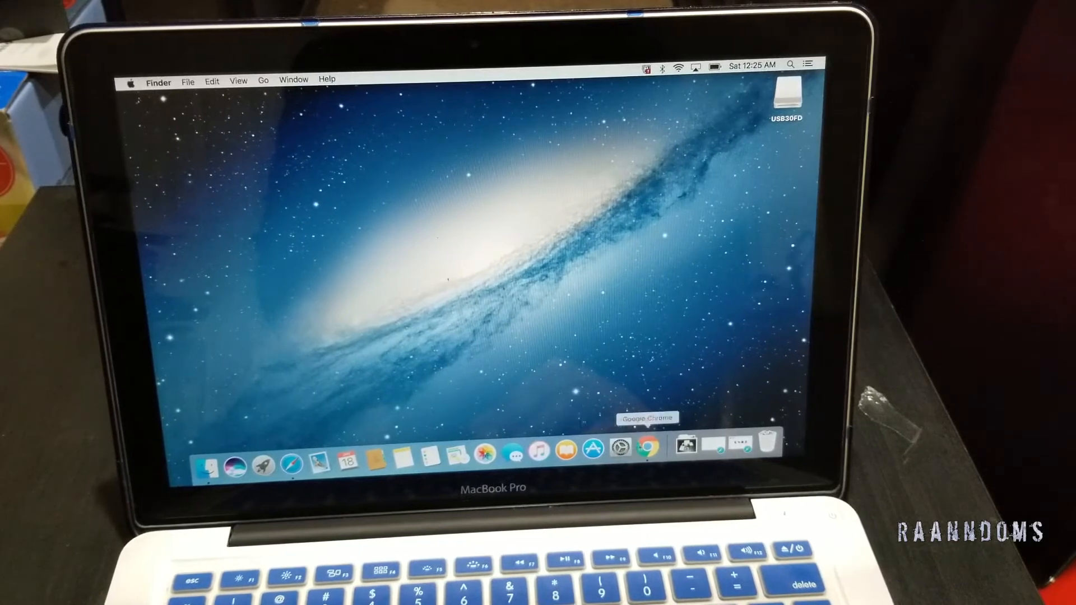
Step: Open System Preferences from the Dock and go to the Time Machine pane
click(620, 462)
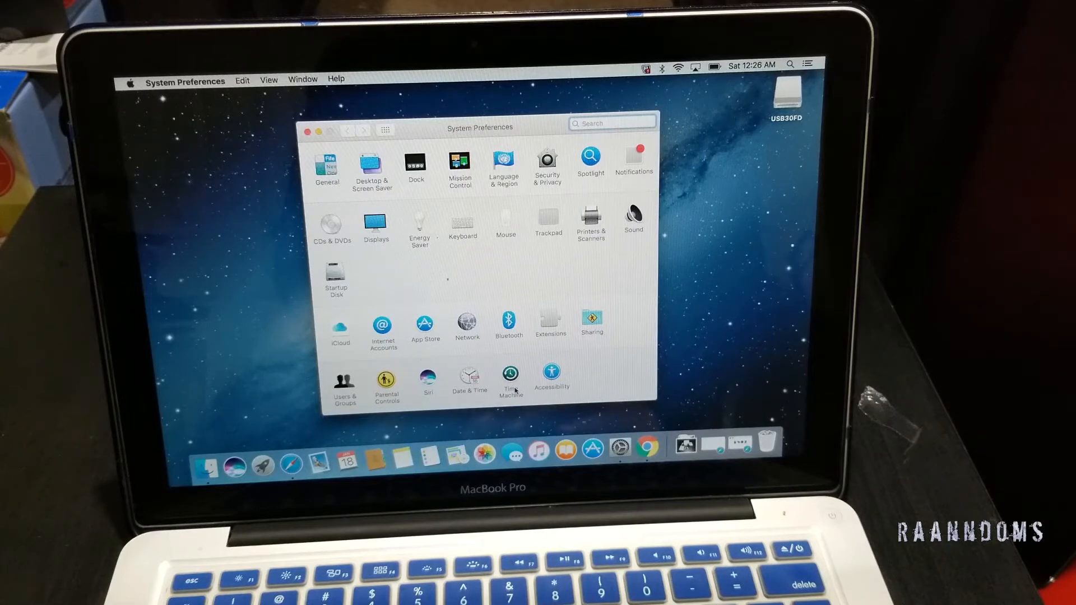
click(509, 377)
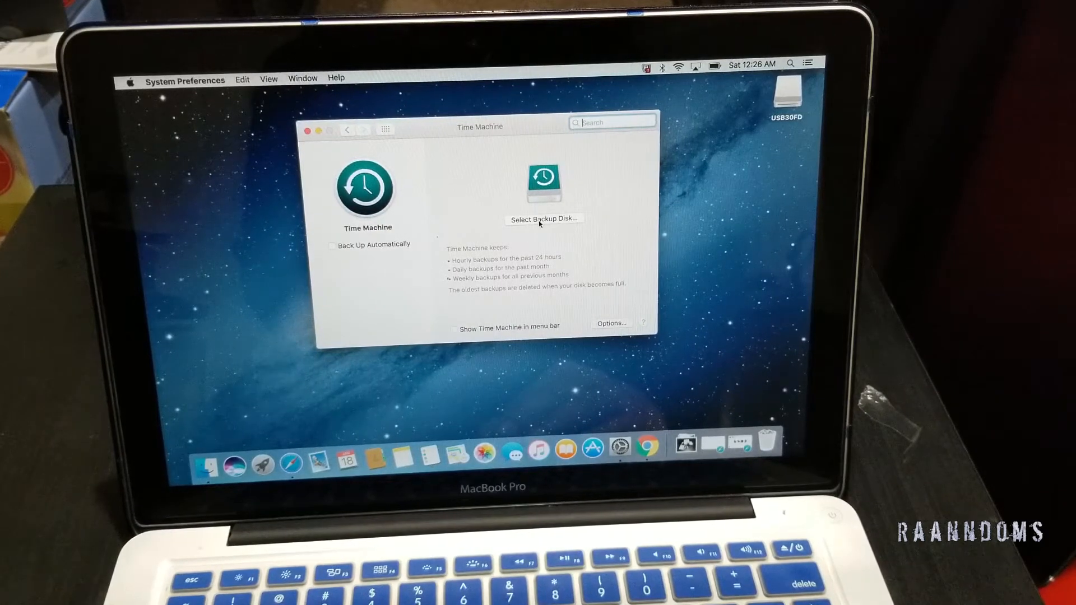
Step: Pick USB30FD from the backup disk list as the Time Machine disk
click(543, 219)
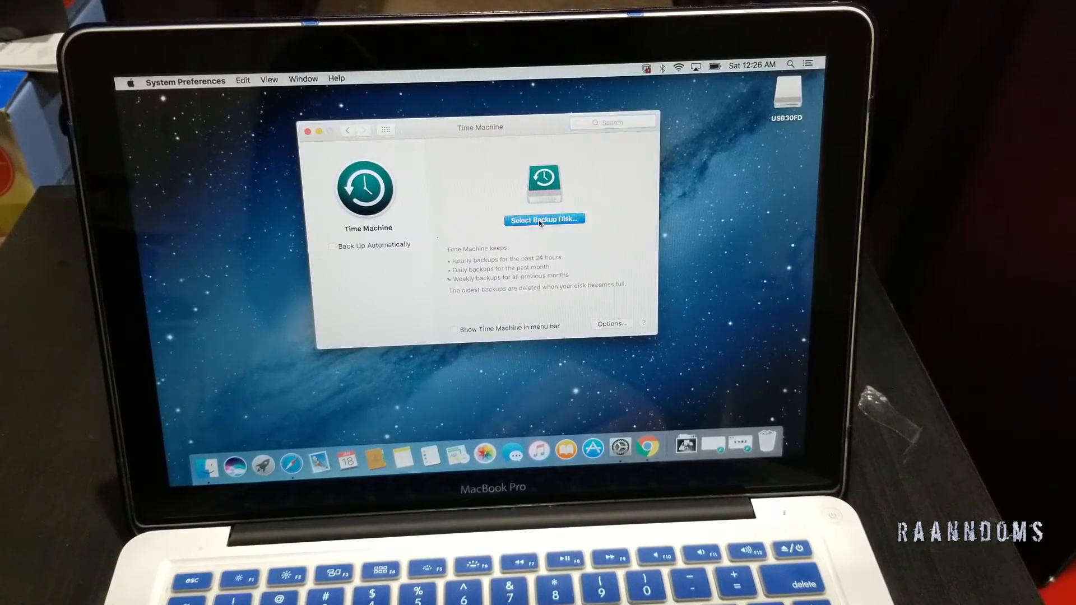
click(544, 219)
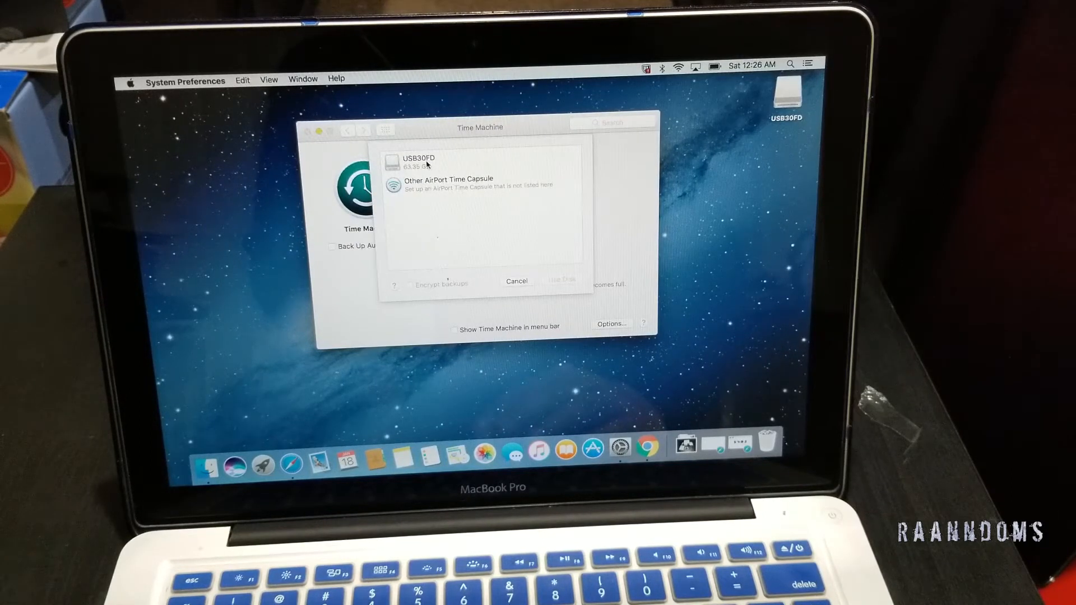
click(480, 162)
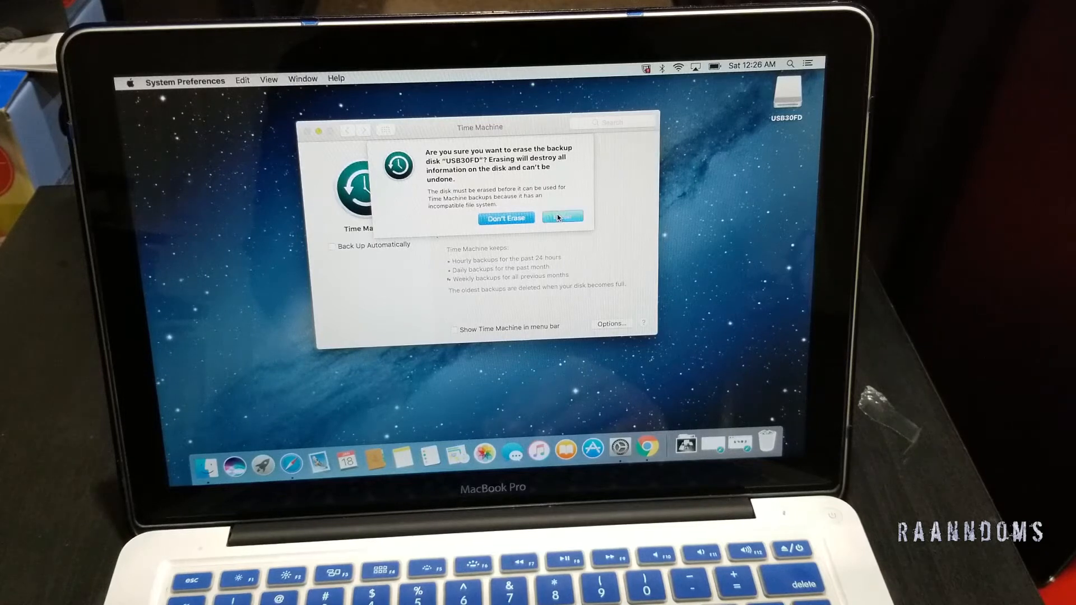
Step: Confirm erasing USB30FD so Time Machine can use it for backups
click(562, 218)
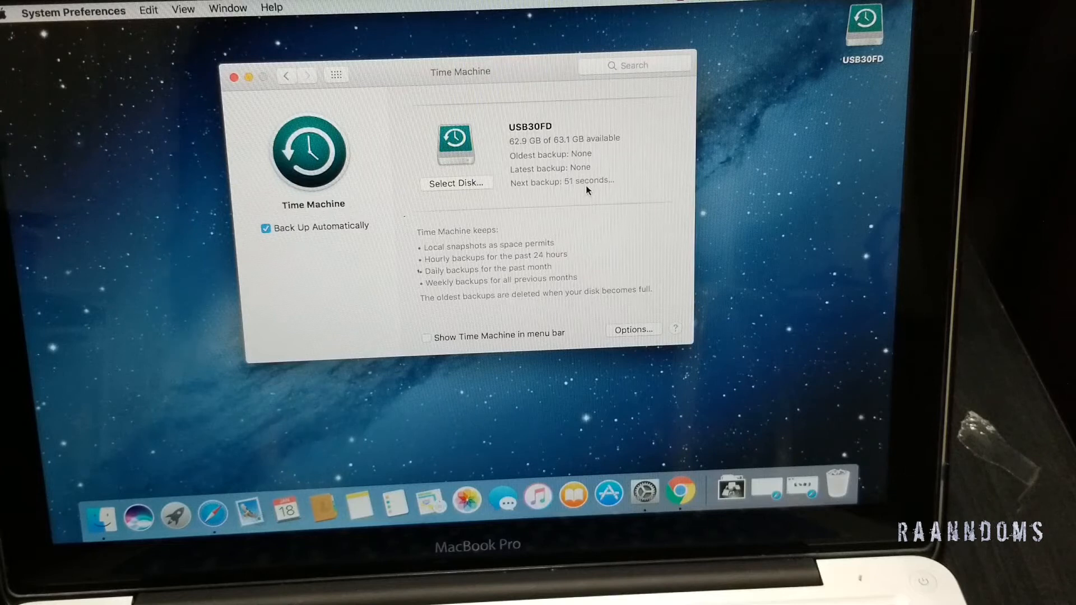
mouse_move(483, 146)
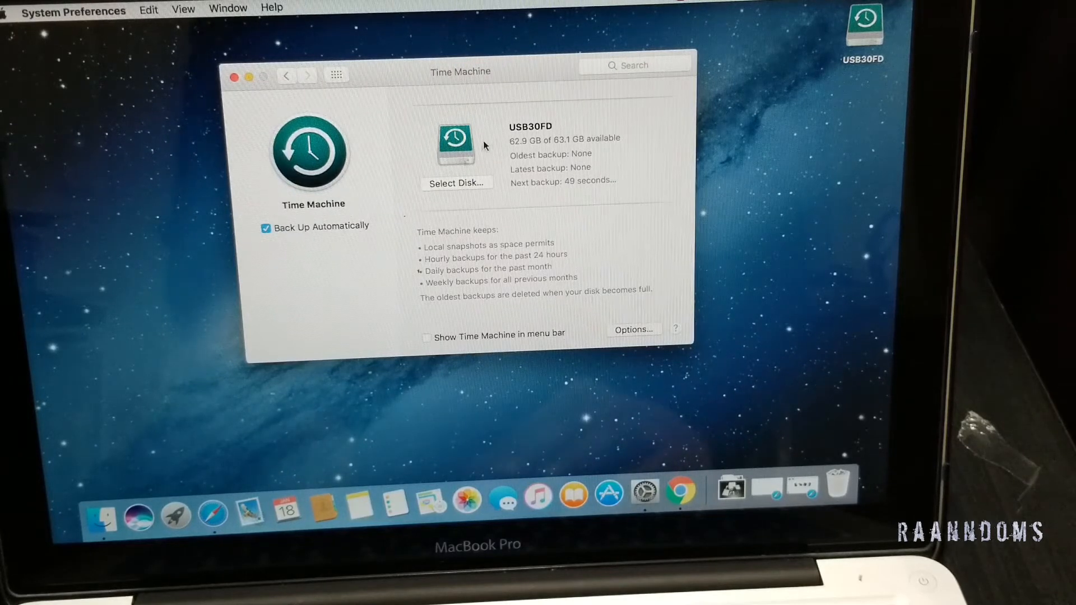
Step: Turn Back Up Automatically off, review Options without changes, then turn it back on
click(265, 227)
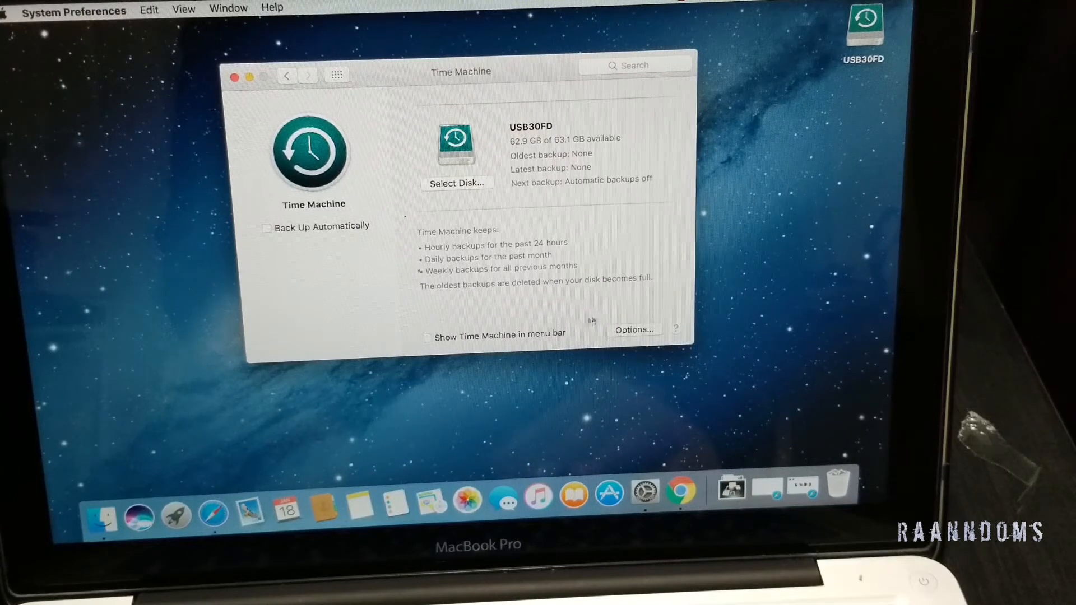
click(633, 329)
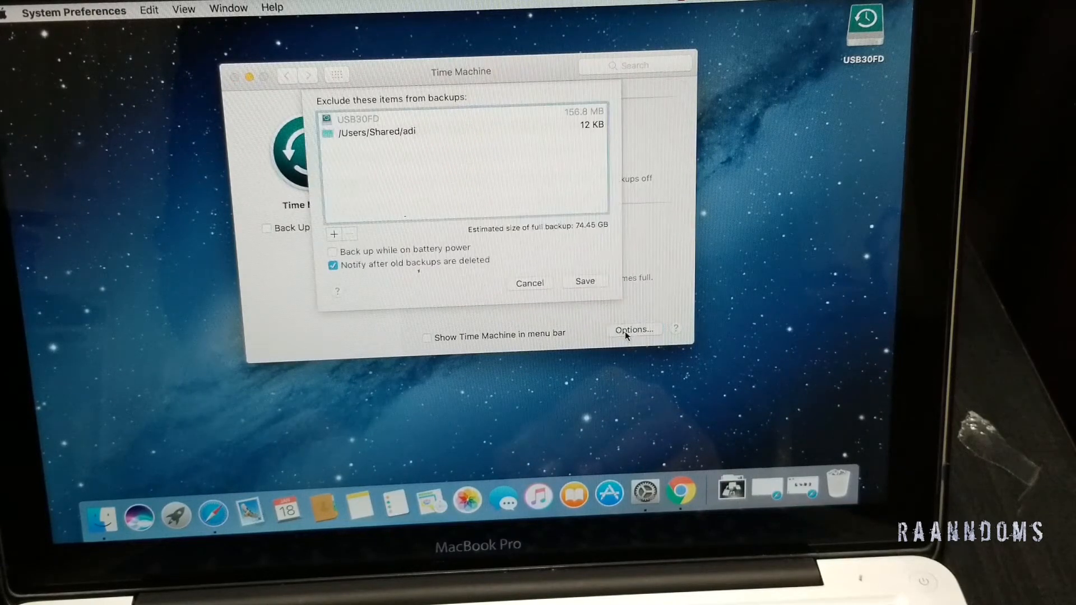
click(584, 281)
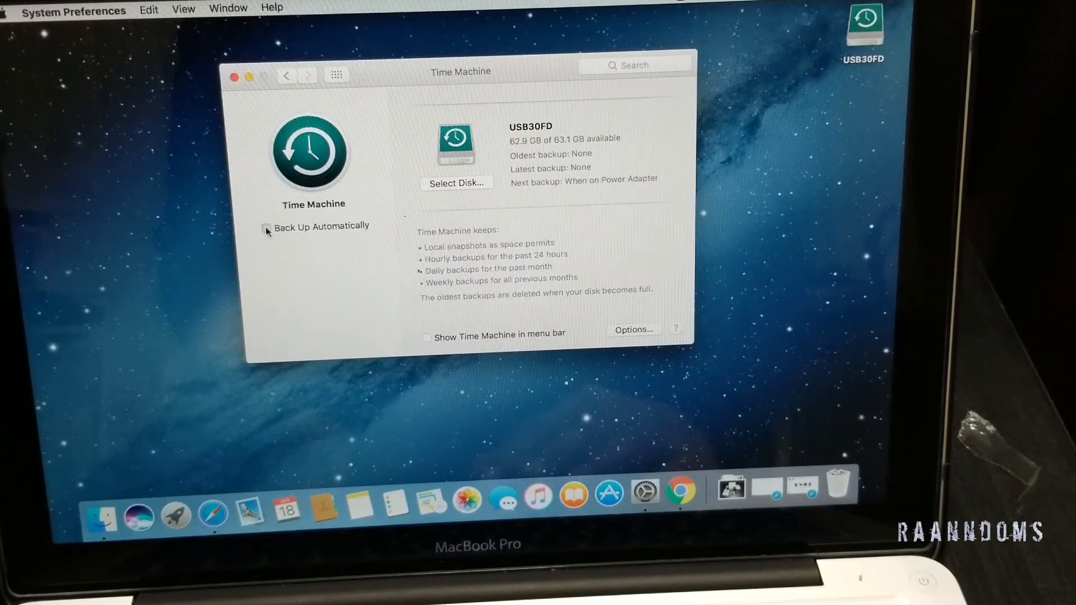
click(266, 226)
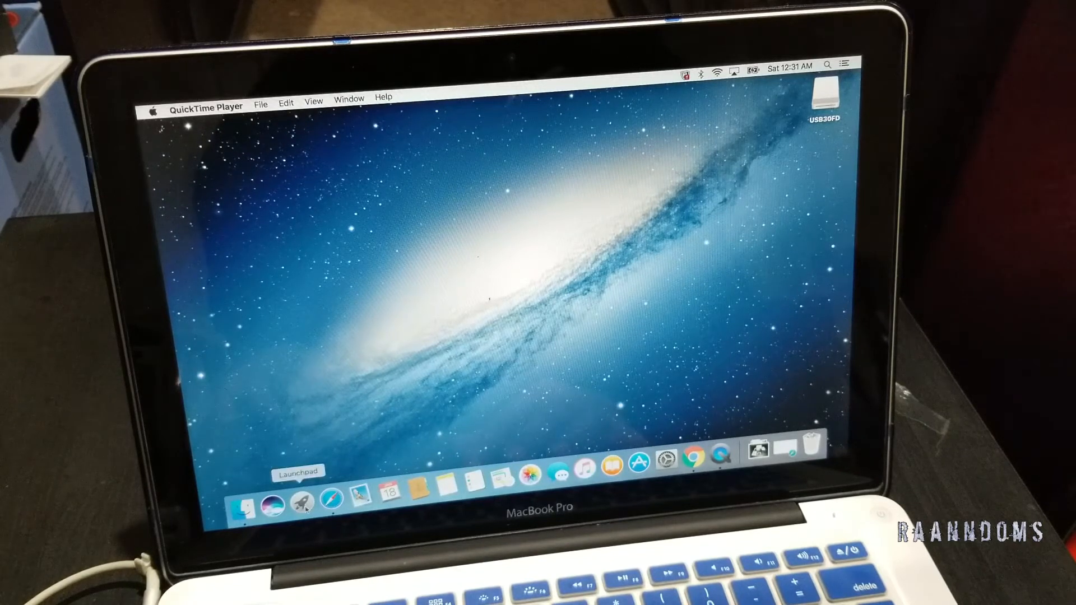
Step: Reopen System Preferences on the Time Machine pane showing USB30FD, next backup 12:59 AM
click(300, 498)
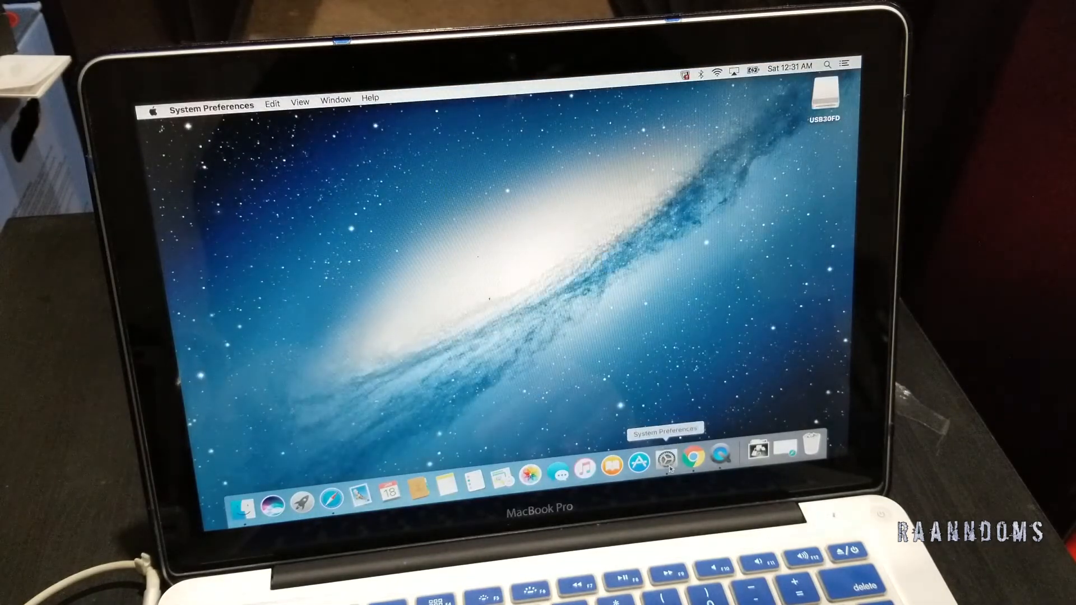
click(670, 460)
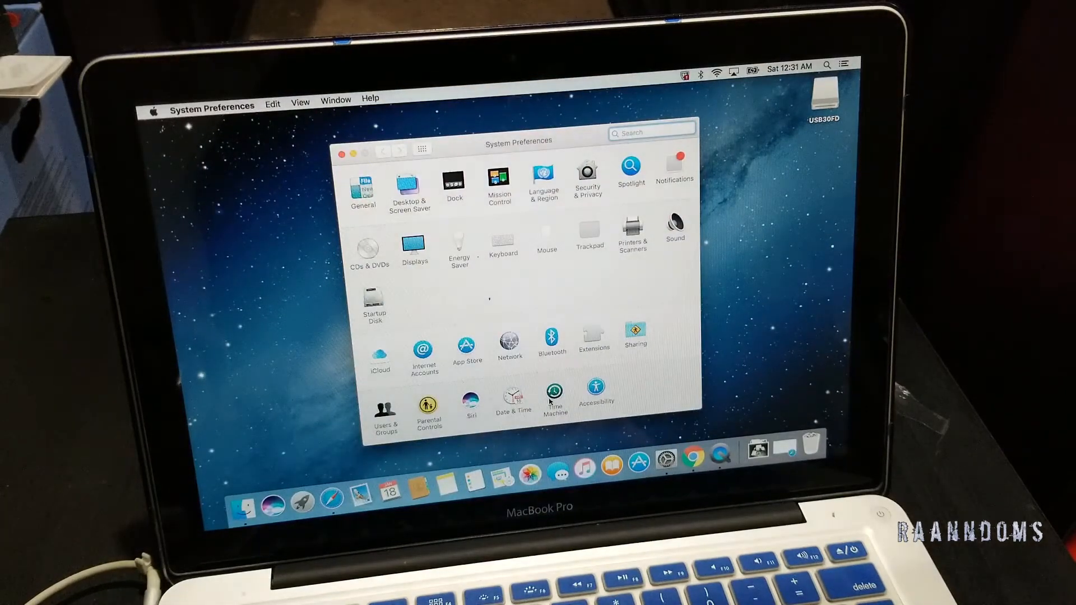
click(555, 398)
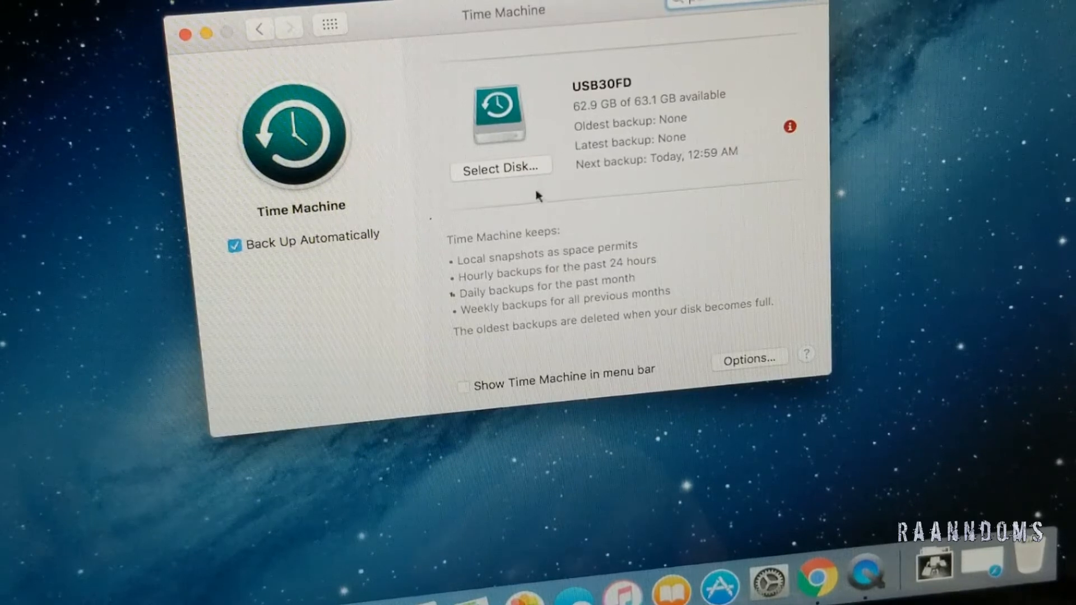
Step: Select the current USB30FD backup disk in the disk list
click(500, 169)
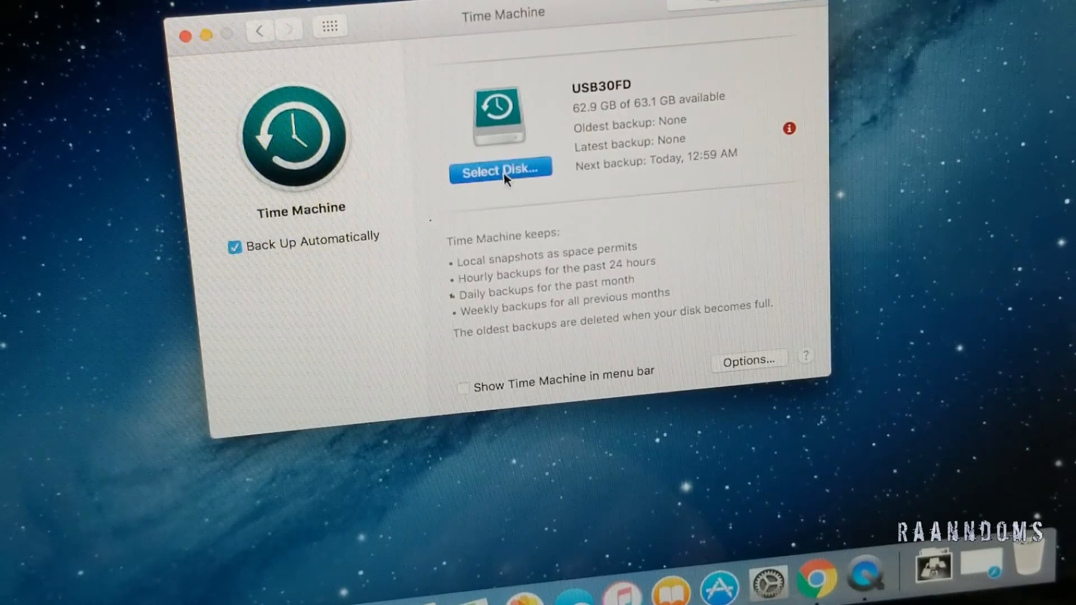
click(500, 171)
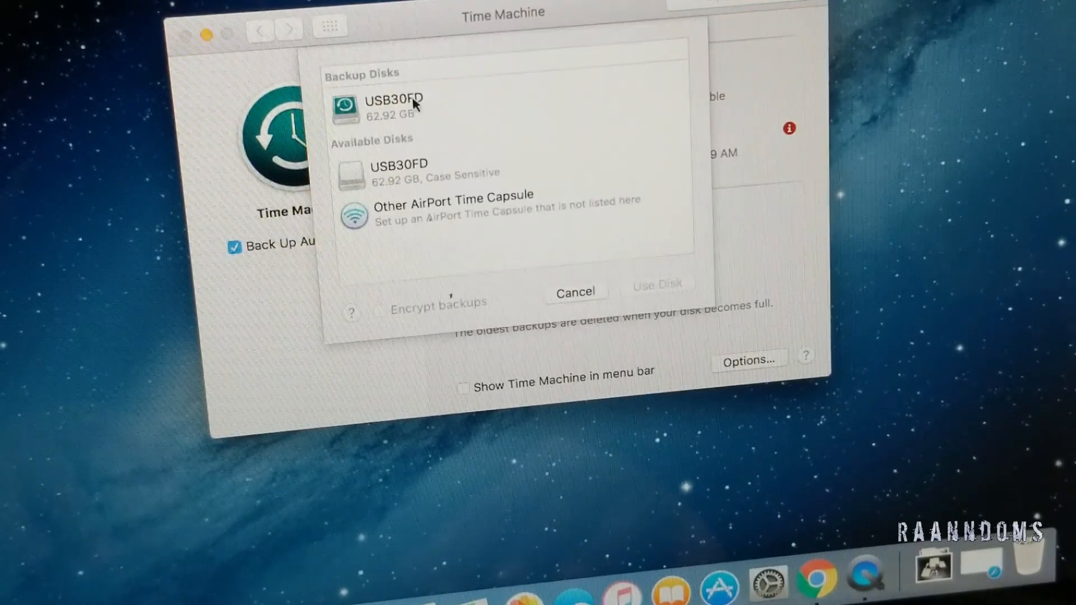
click(394, 107)
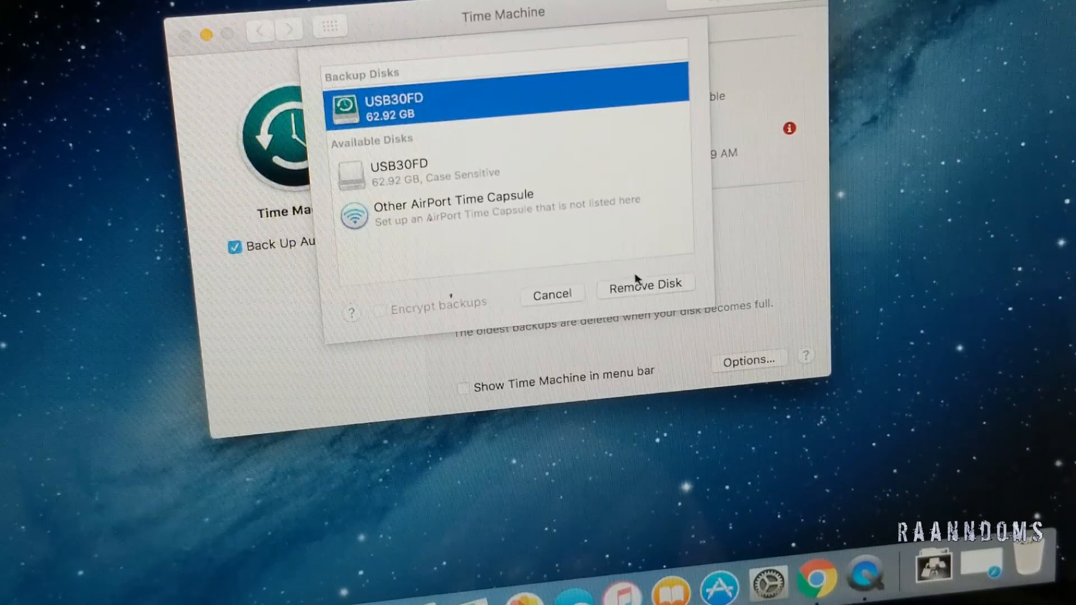
mouse_move(625, 285)
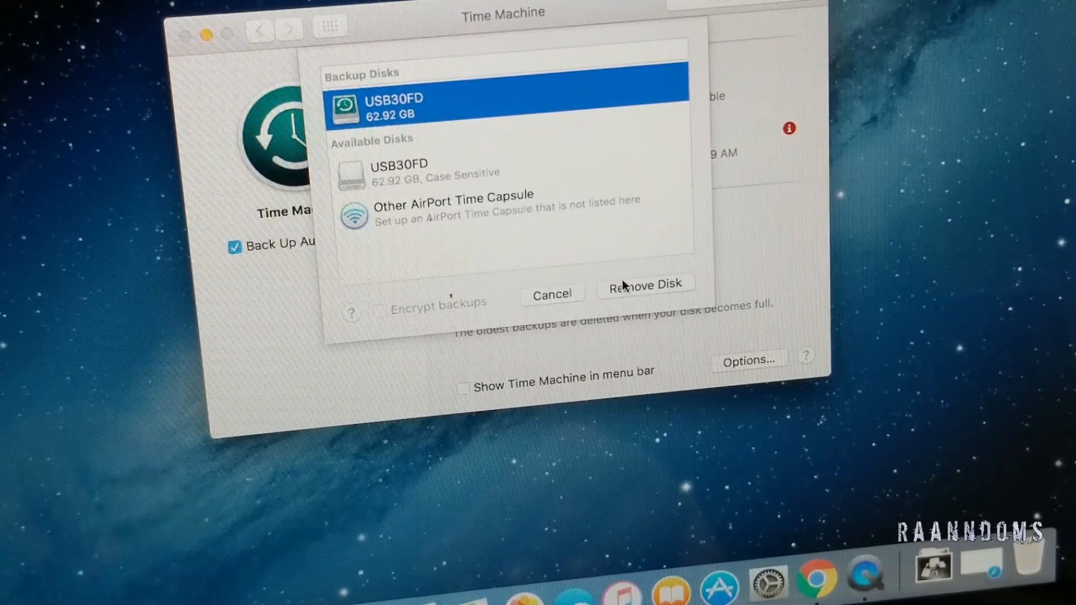
mouse_move(642, 294)
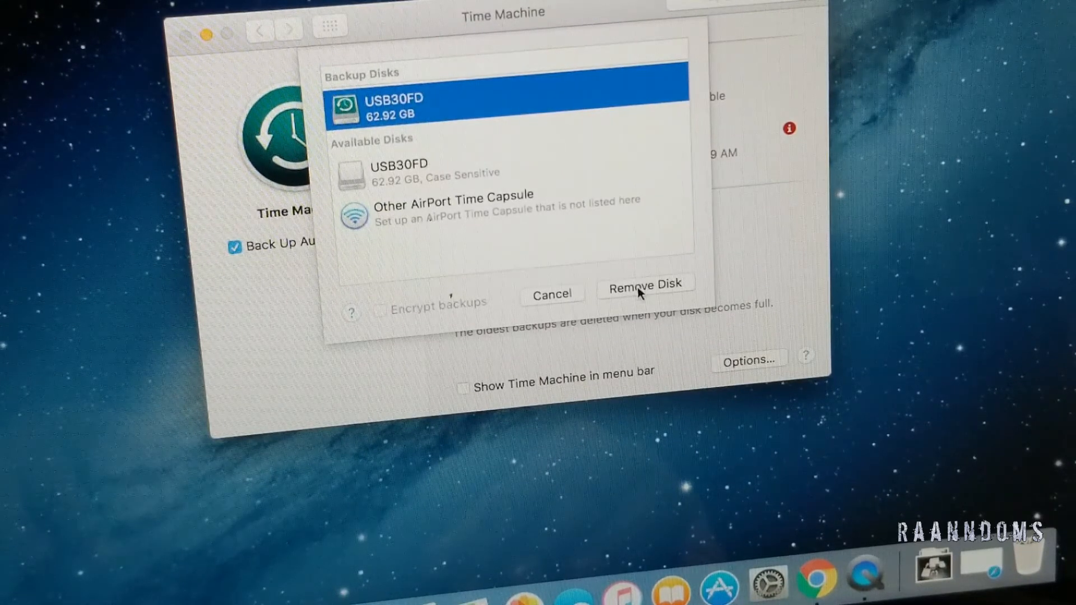
Step: Stop using USB30FD for backups and close System Preferences
click(644, 284)
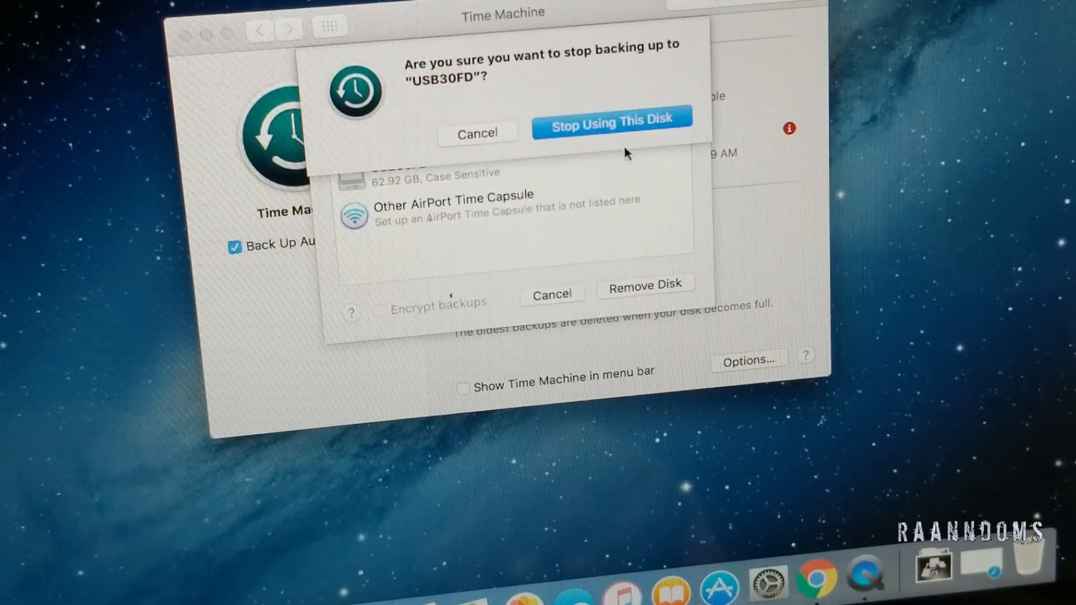
click(611, 121)
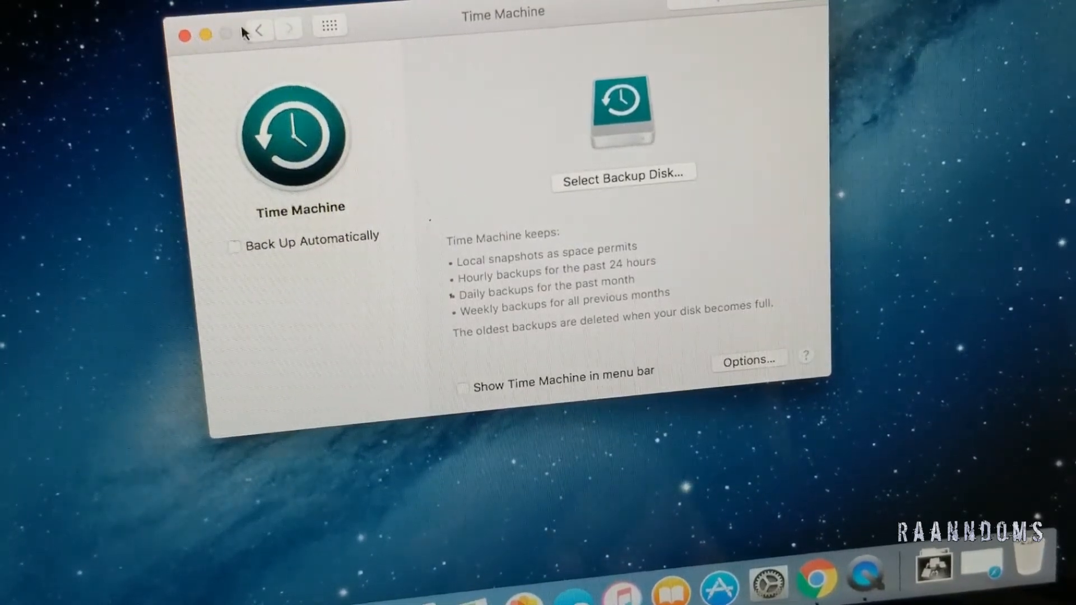
click(184, 35)
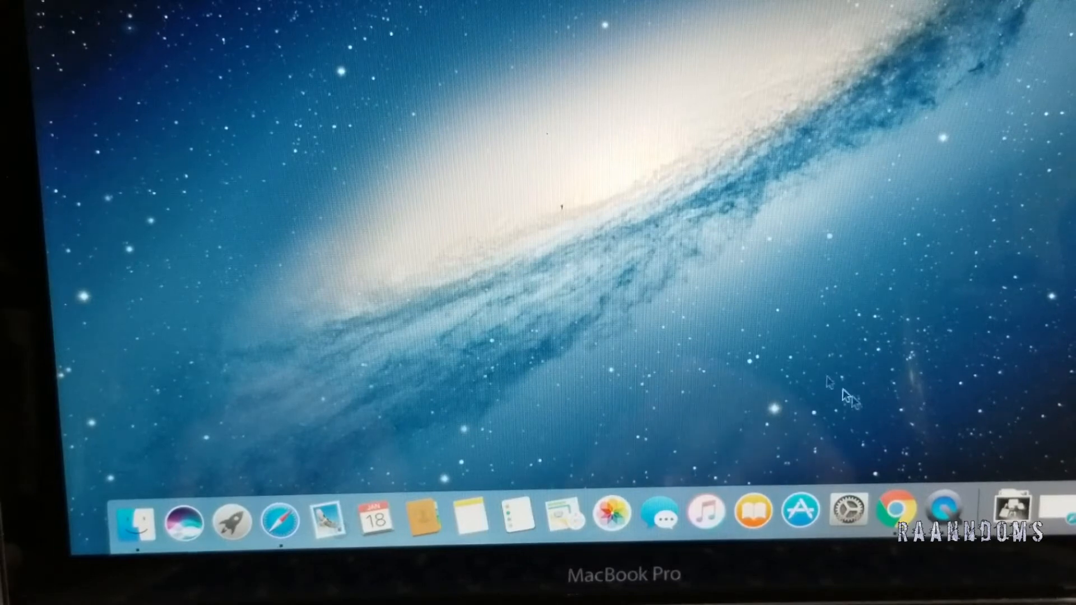
mouse_move(849, 511)
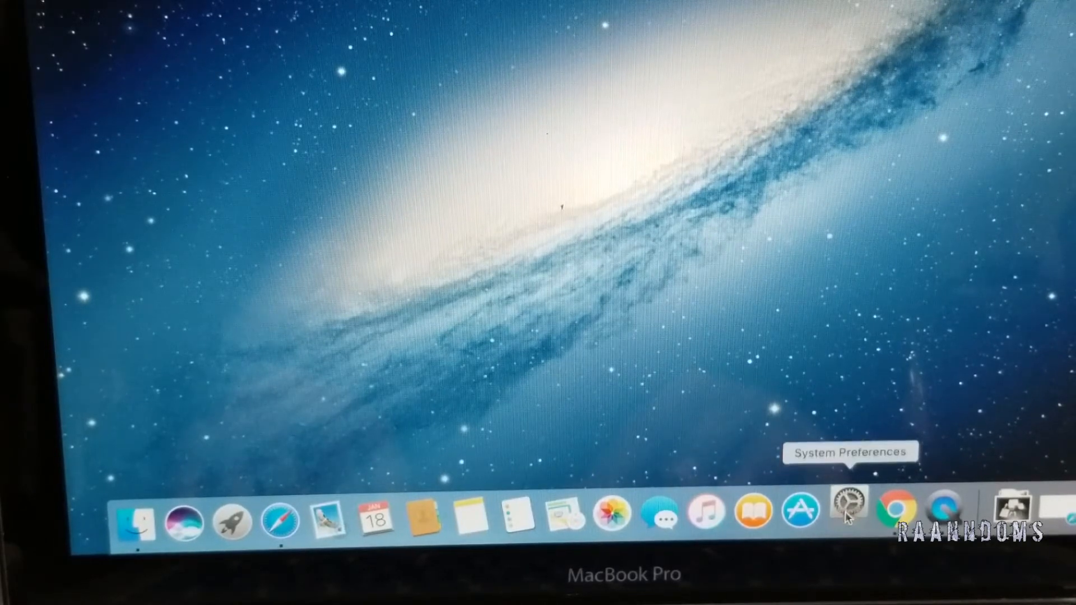
Step: Reopen Time Machine preferences and choose the 62.92 GB disk for backups
click(849, 511)
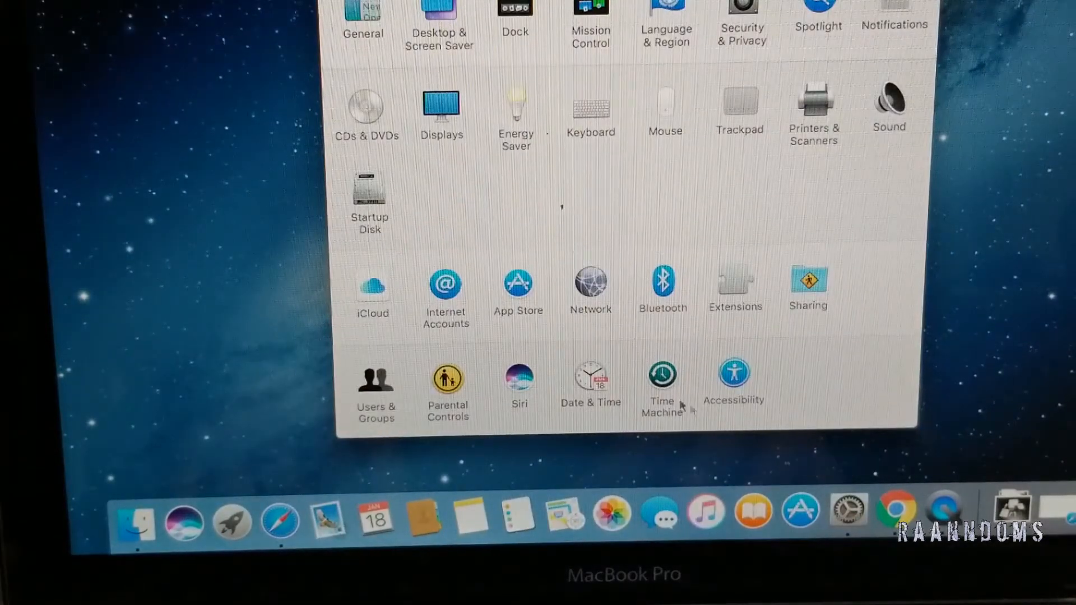
click(660, 380)
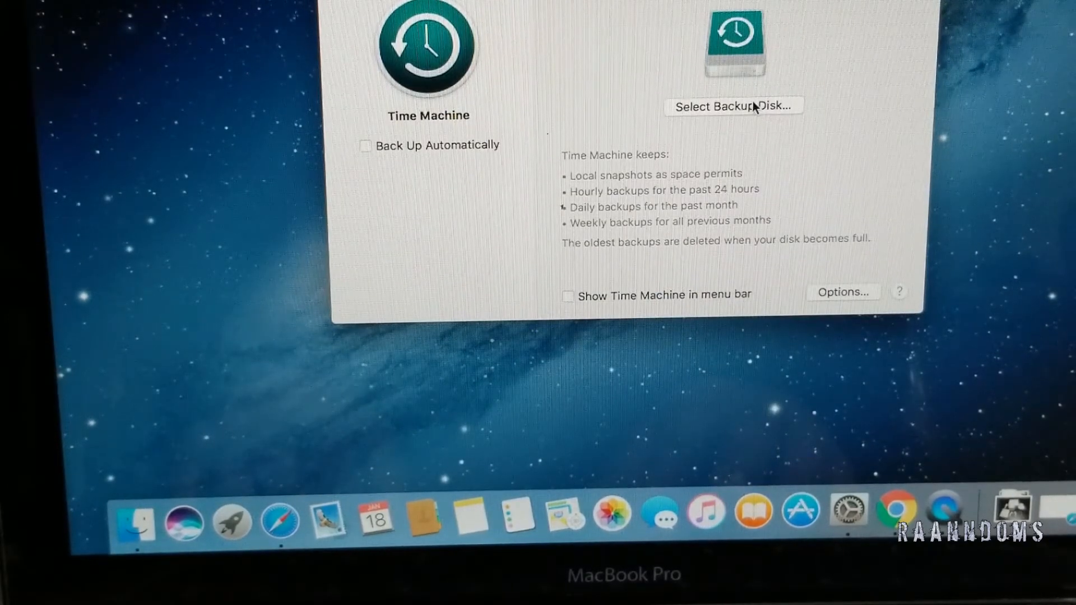
click(732, 106)
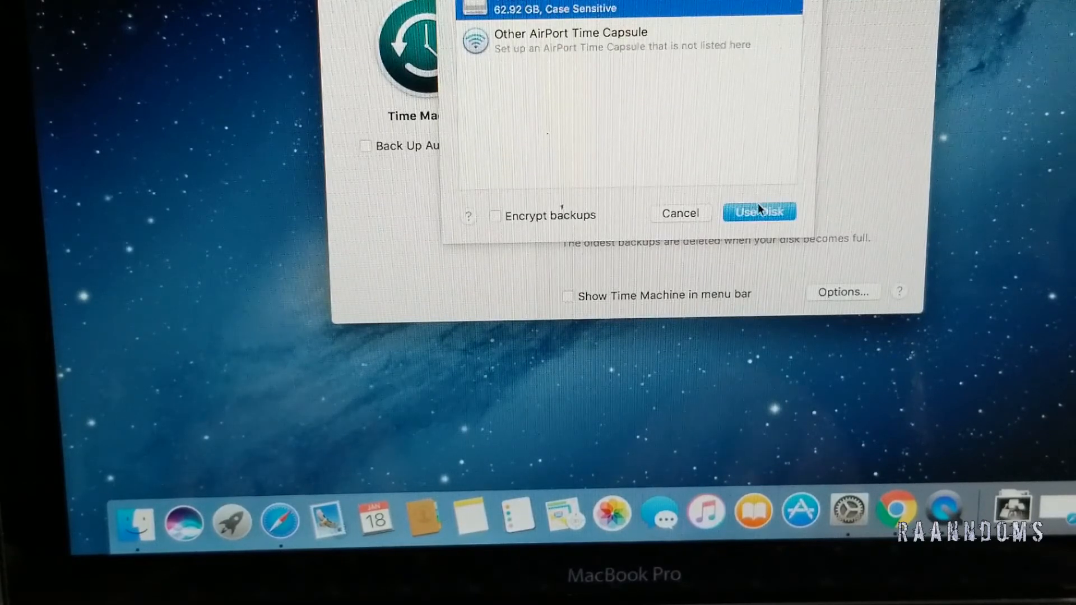
click(758, 212)
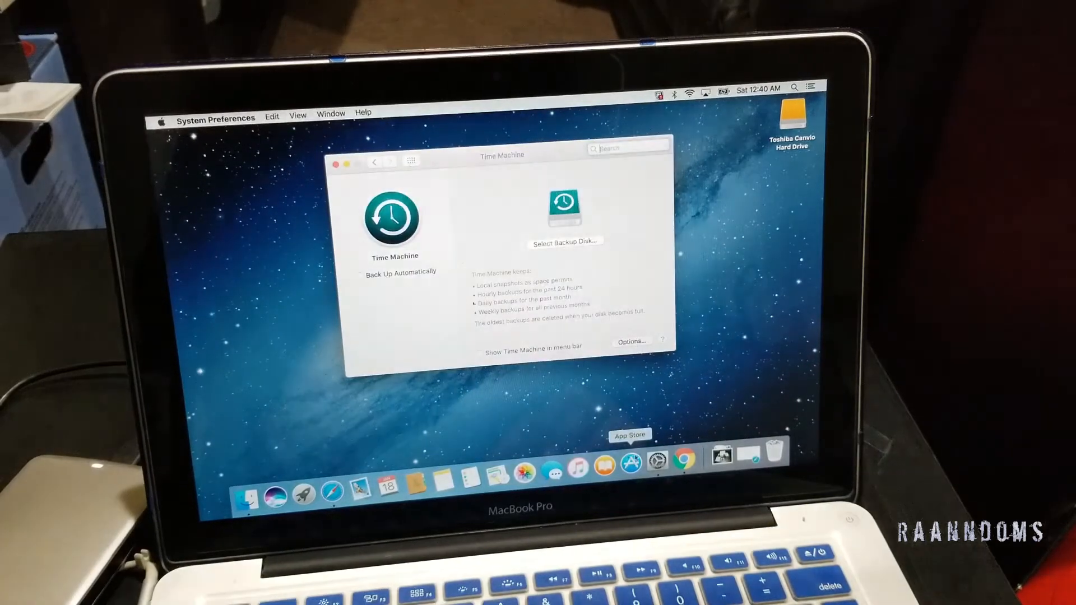
click(564, 242)
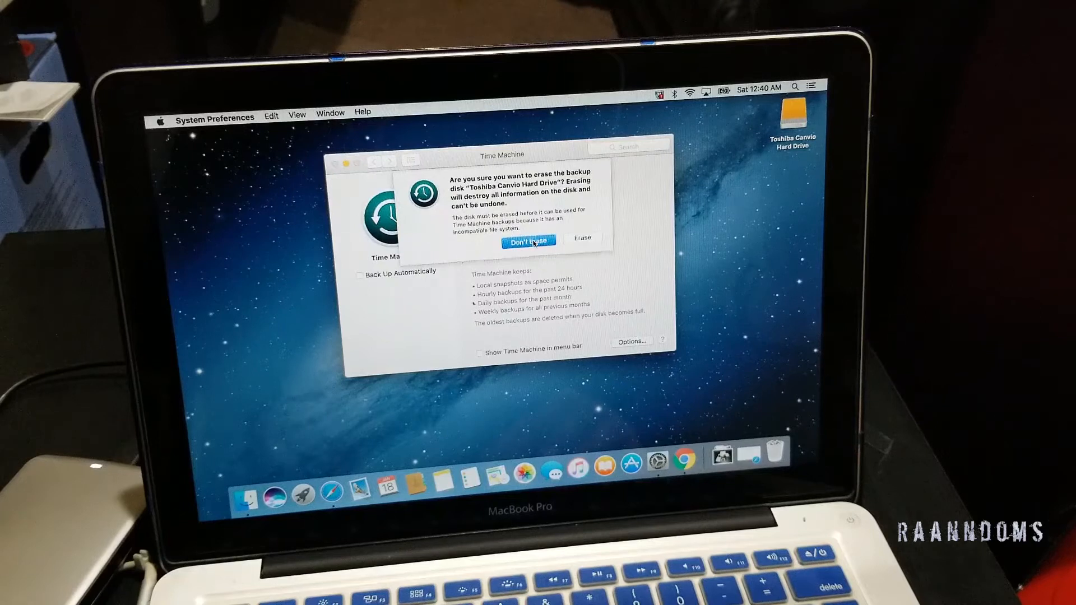
click(527, 242)
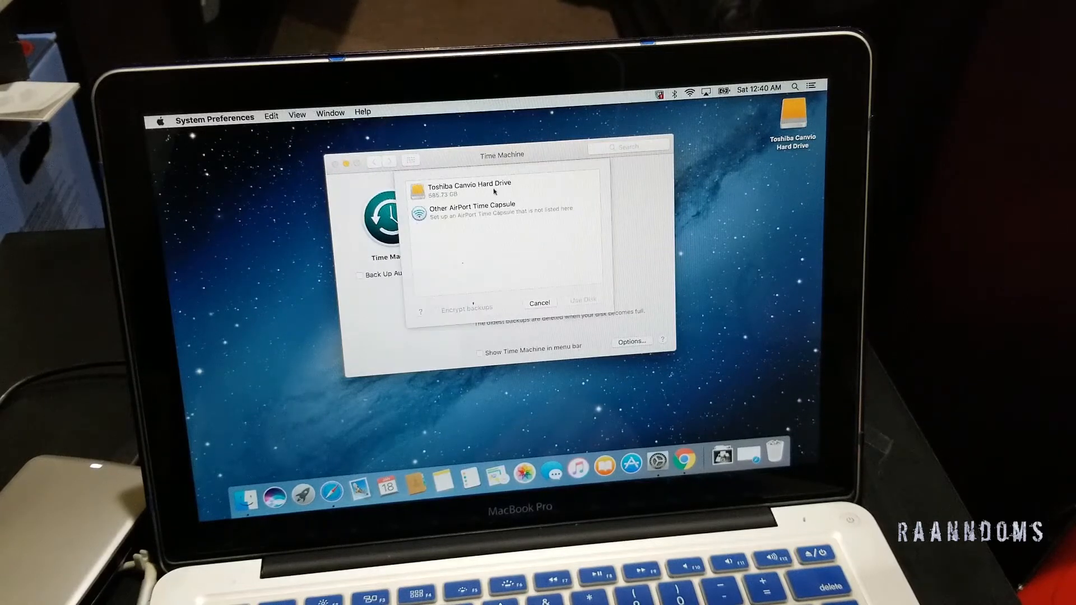
click(467, 189)
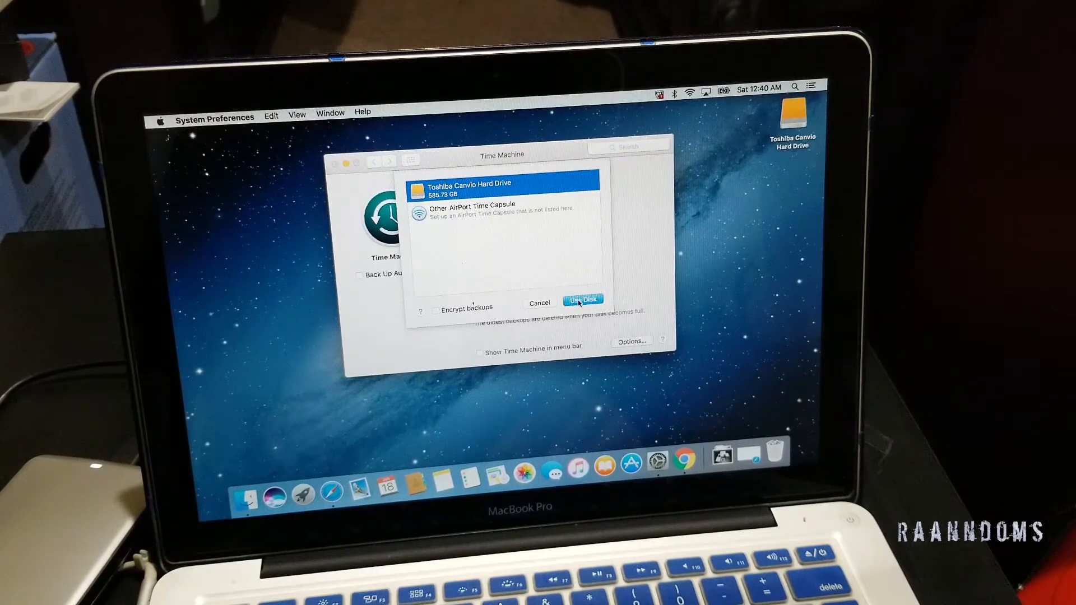
click(583, 300)
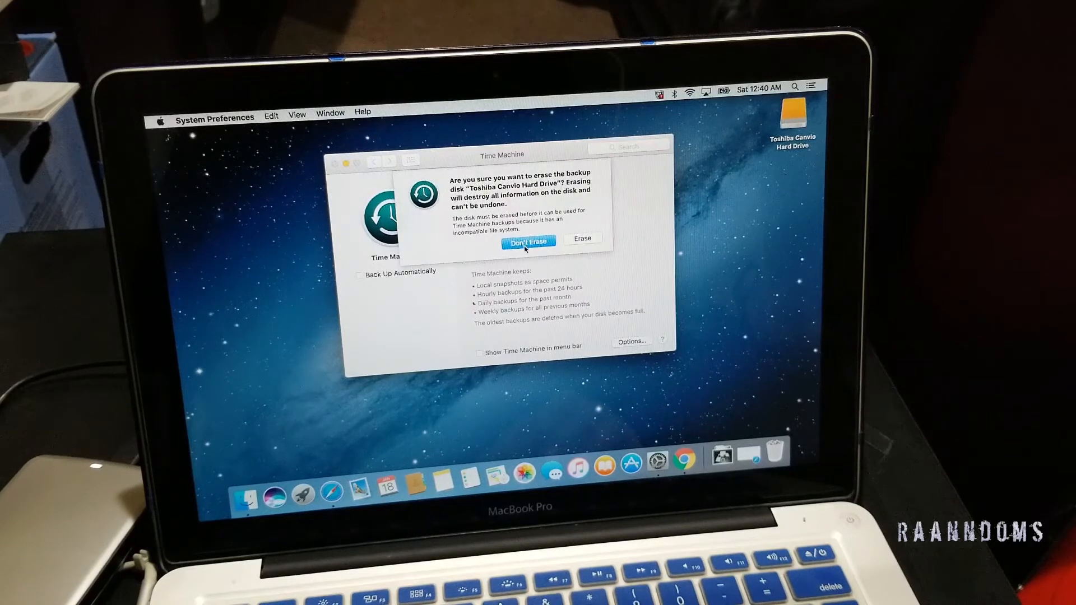
click(528, 241)
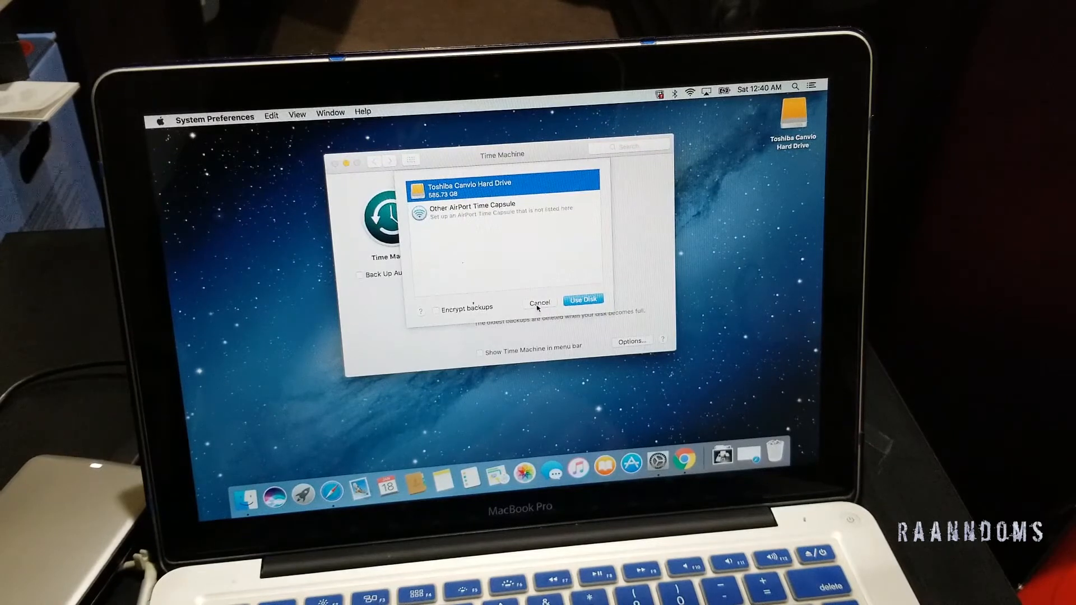
click(539, 302)
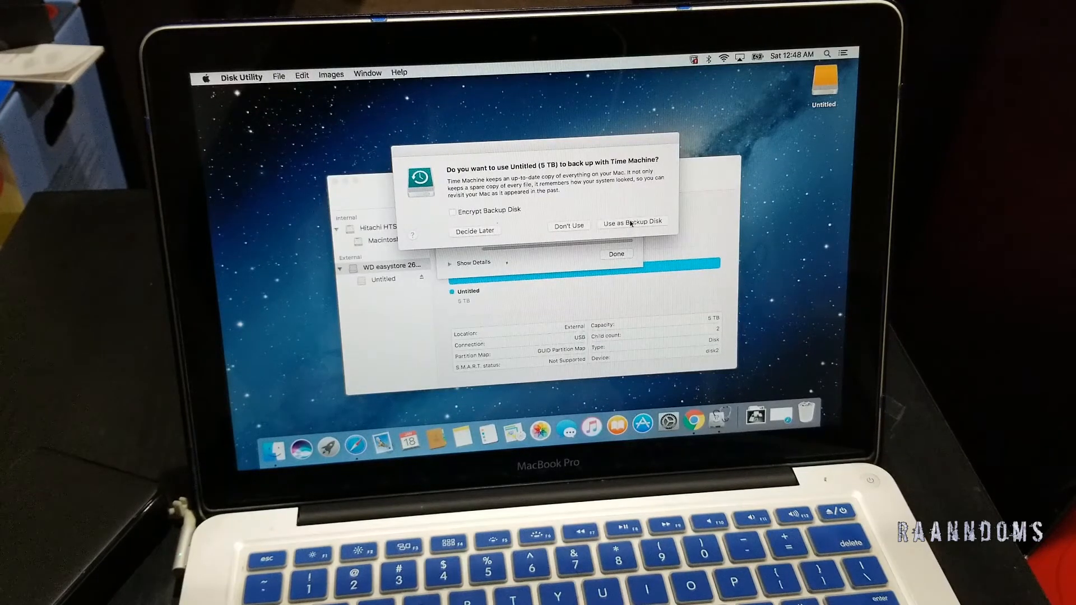
Step: Use the erased 5 TB Untitled drive for Time Machine and close the erase notice
click(568, 225)
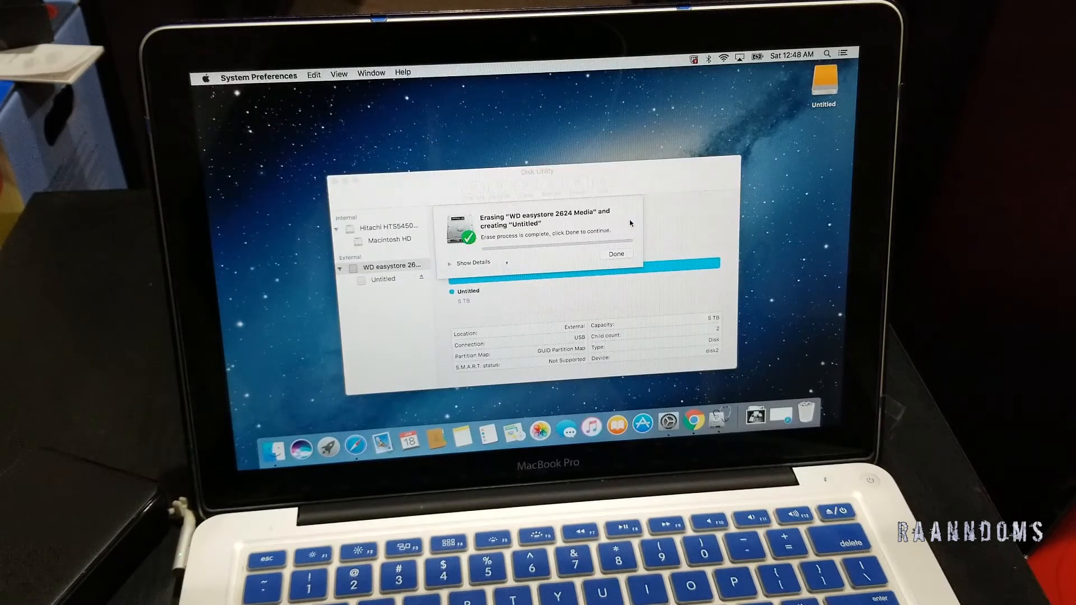
click(615, 253)
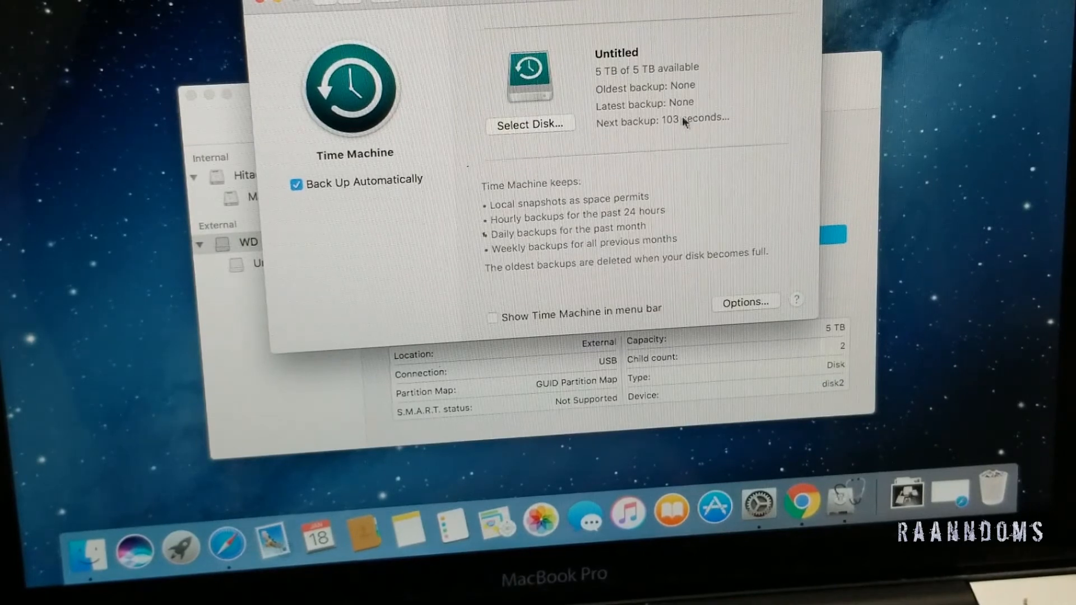
mouse_move(669, 138)
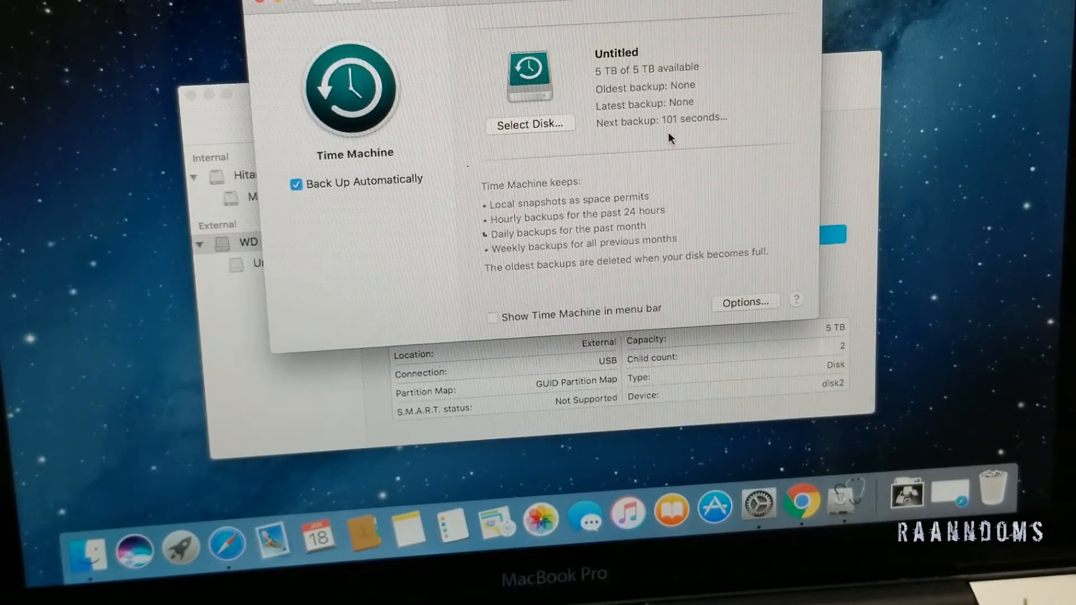